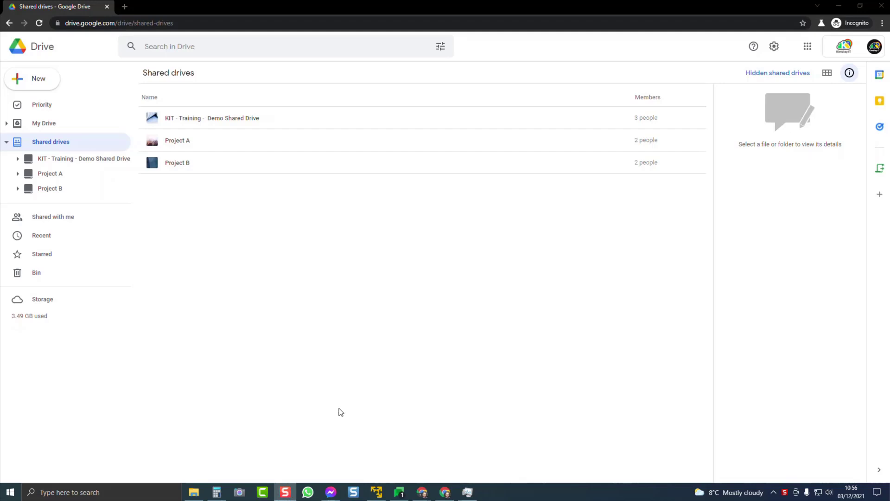
mouse_move(326, 392)
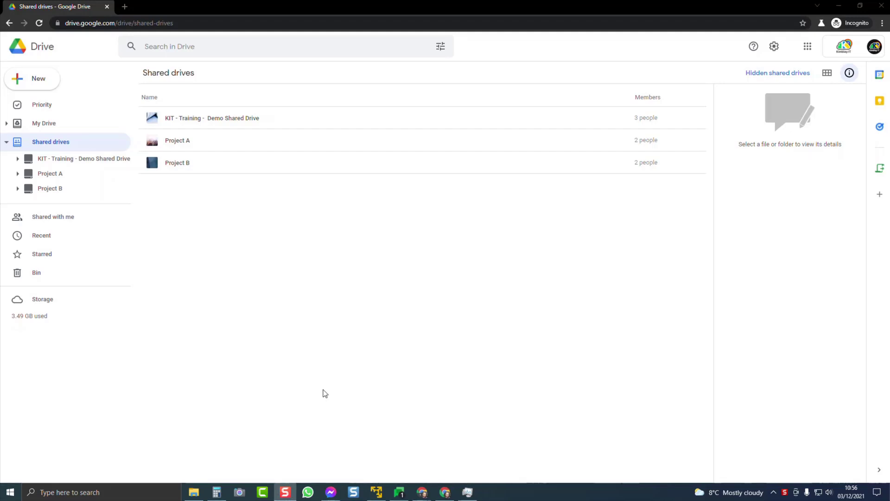
mouse_move(321, 393)
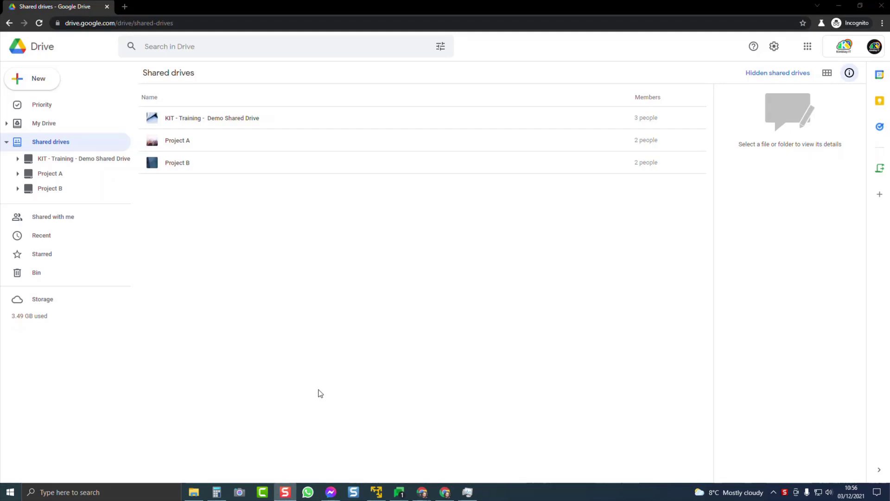
mouse_move(223, 309)
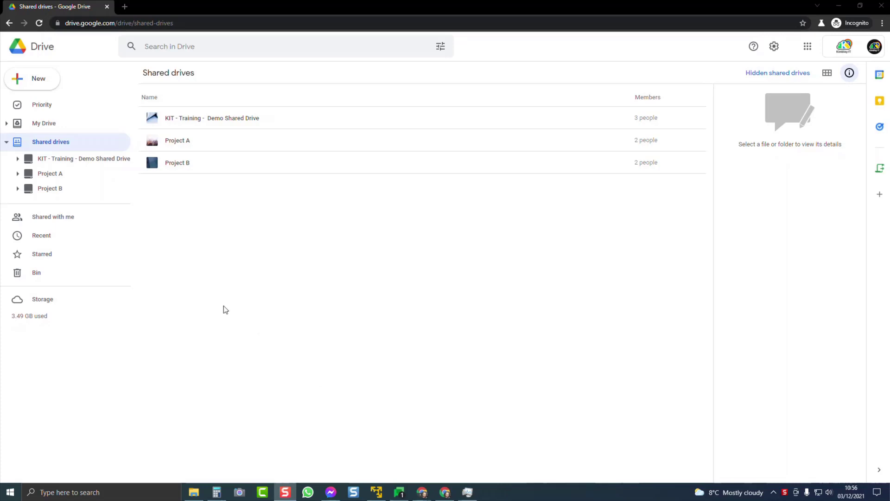
Step: Open the Project B shared drive and select Training file to move it
double_click(177, 162)
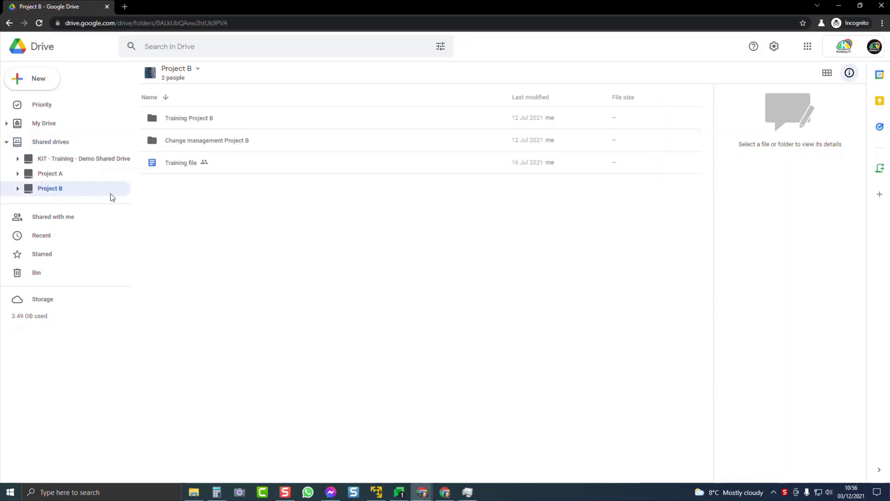
left_click(180, 162)
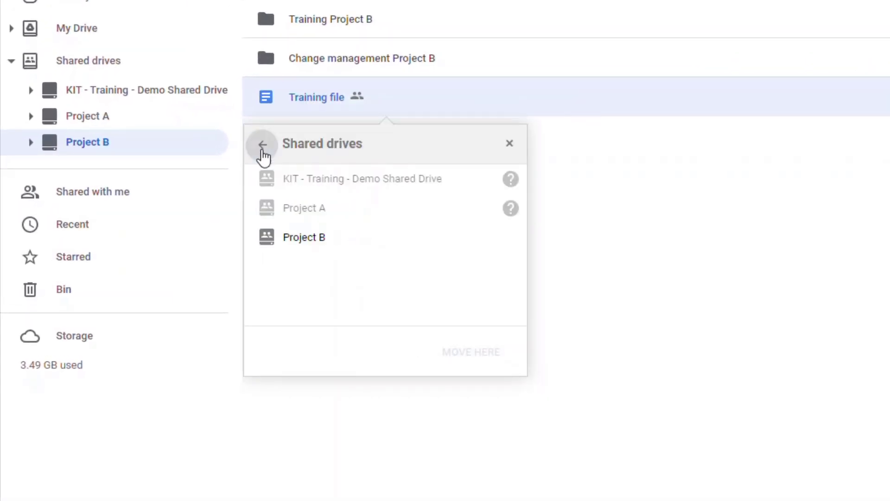
mouse_move(423, 188)
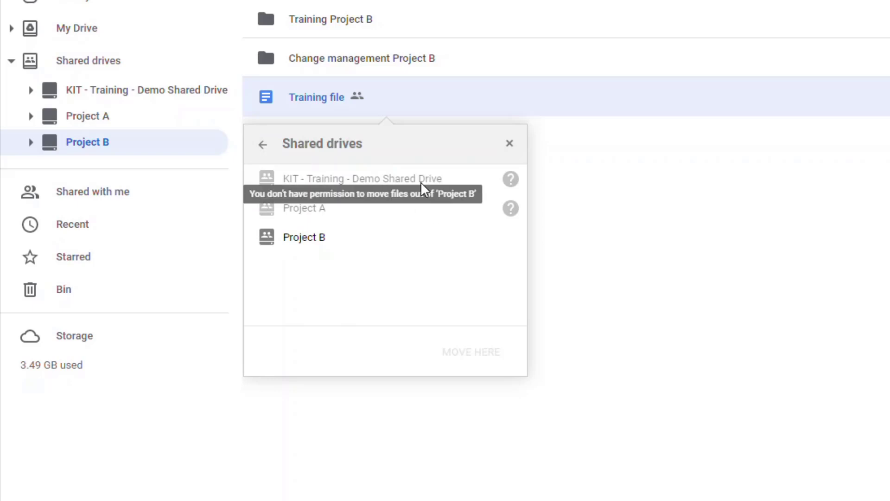
mouse_move(510, 209)
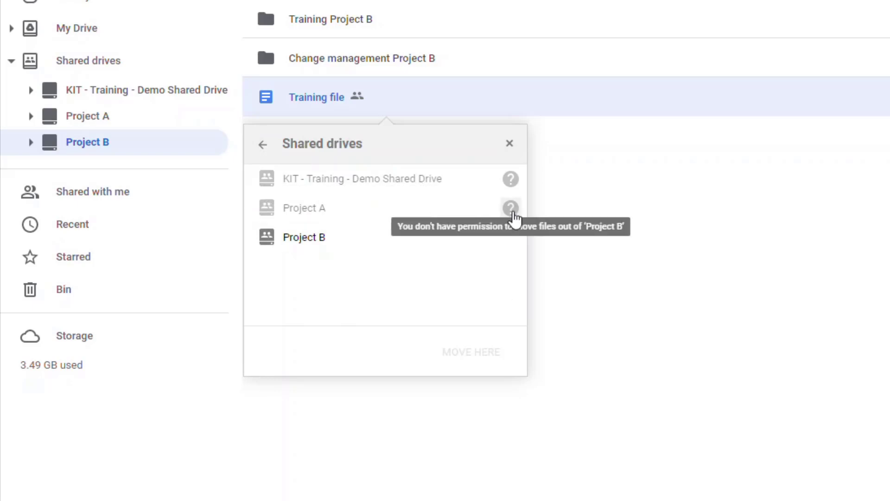
mouse_move(518, 217)
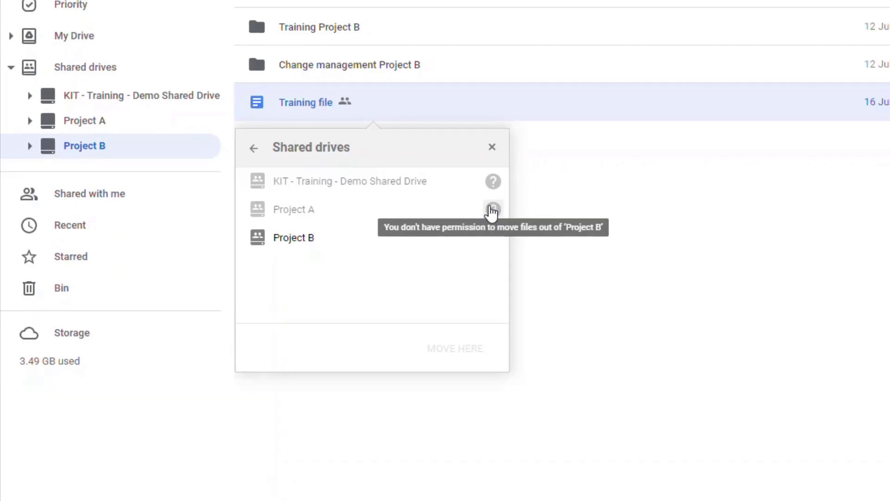
Step: Open Project B's Manage members list showing your Content manager role
left_click(492, 146)
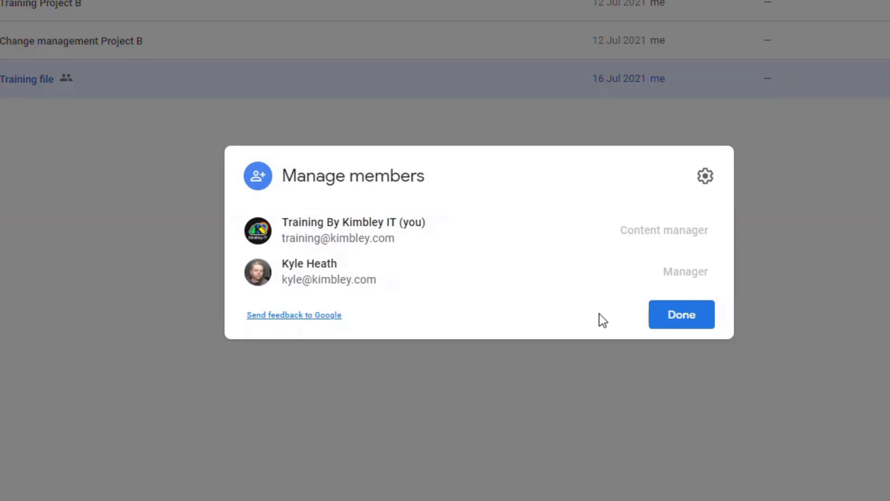
mouse_move(667, 252)
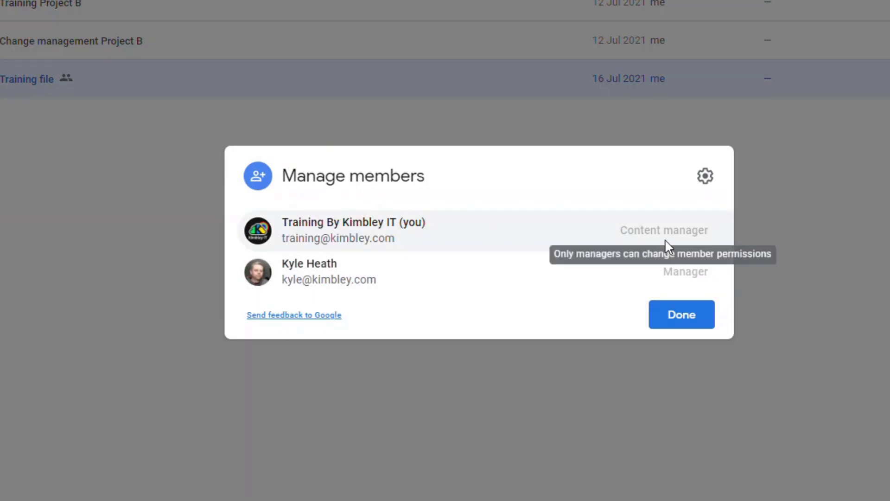
mouse_move(563, 472)
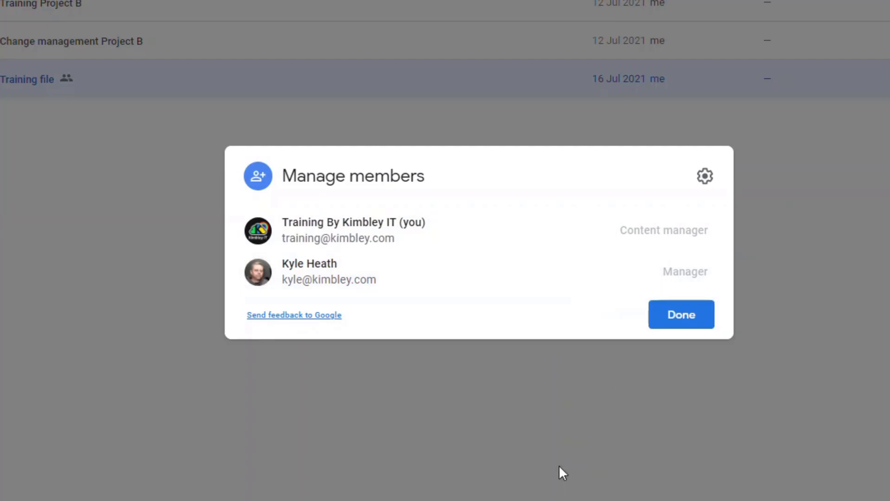
Step: Close the Project B member list with Done
left_click(681, 314)
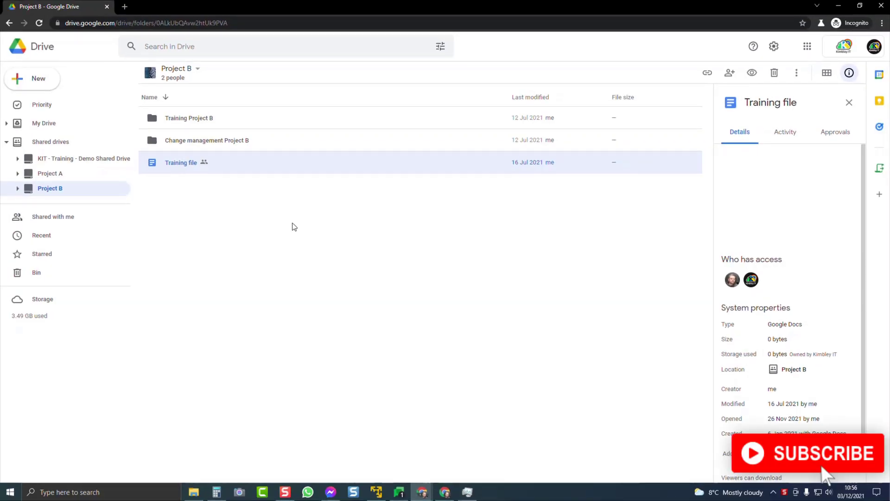
mouse_move(326, 256)
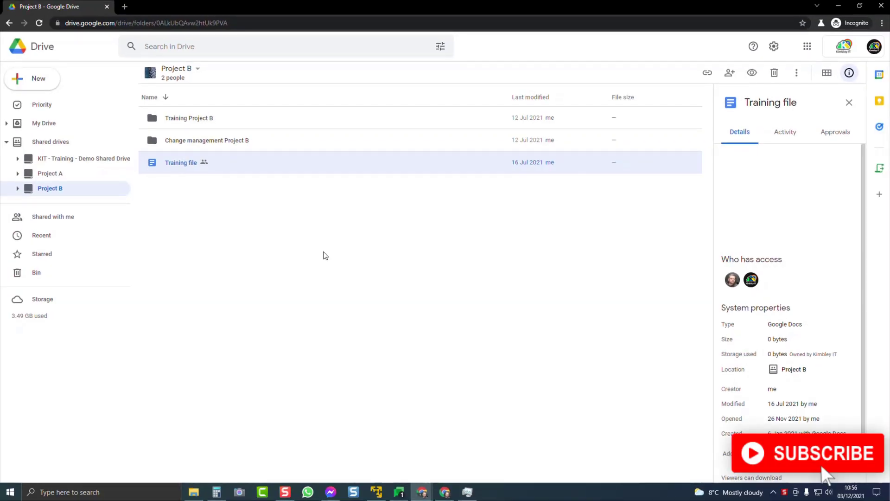
mouse_move(319, 261)
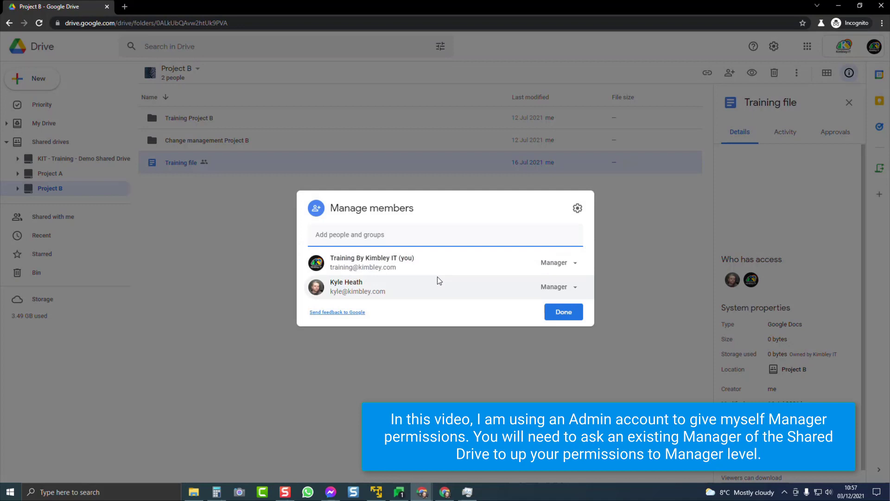
Step: Close the member list and move Training file into the Project A shared drive
left_click(563, 311)
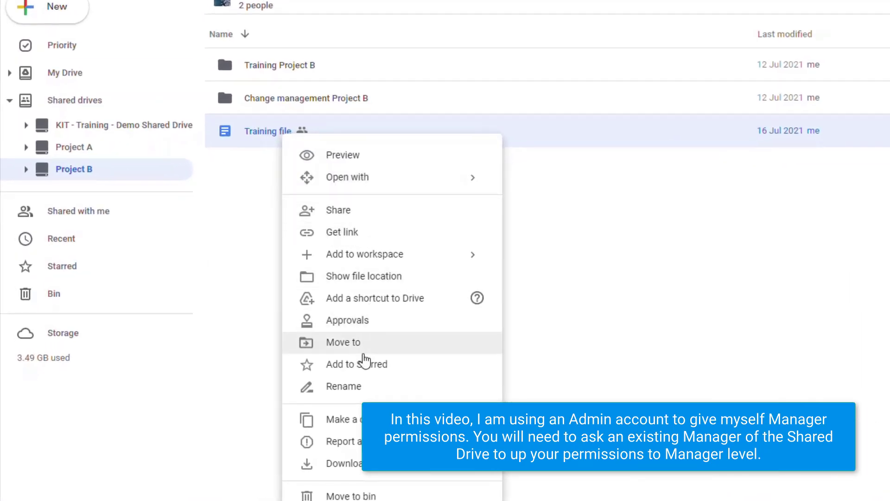
left_click(343, 342)
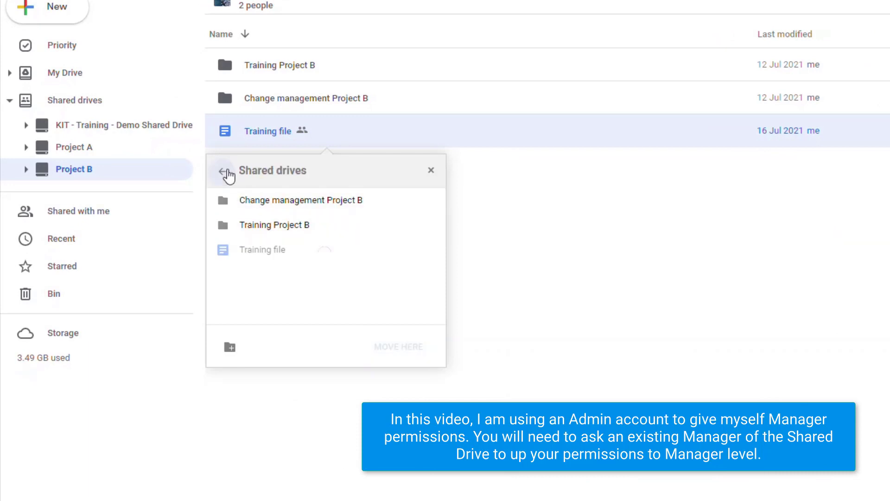
left_click(222, 170)
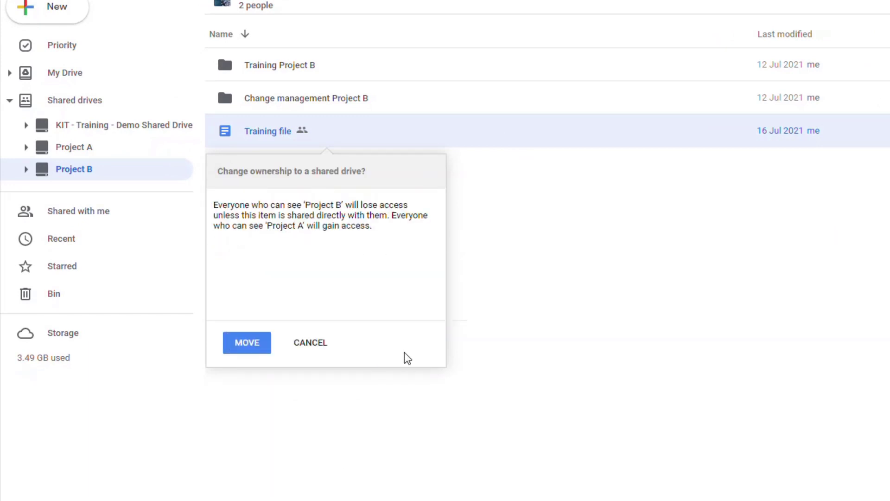
left_click(246, 342)
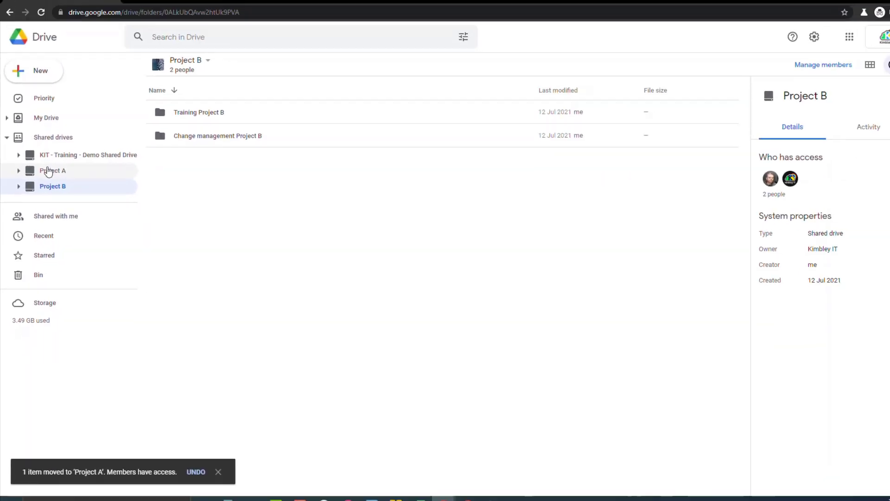
Step: Open Project A from the Shared drives sidebar to find Training file
left_click(52, 170)
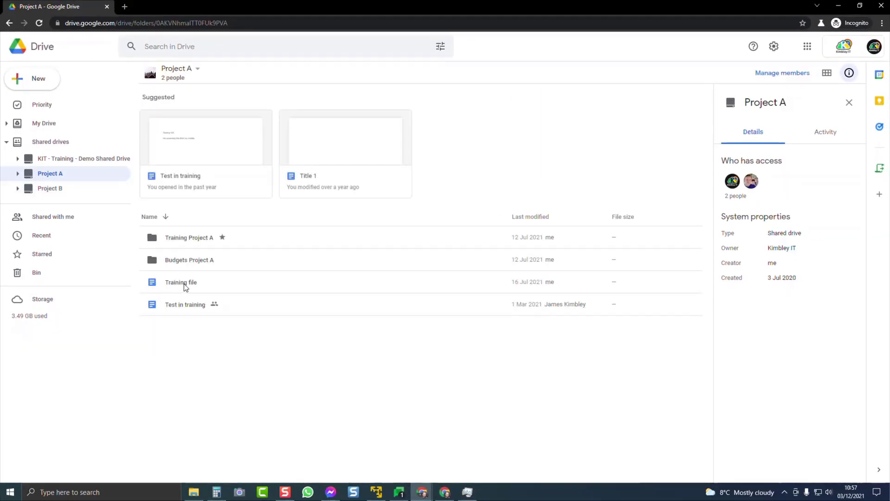
mouse_move(374, 392)
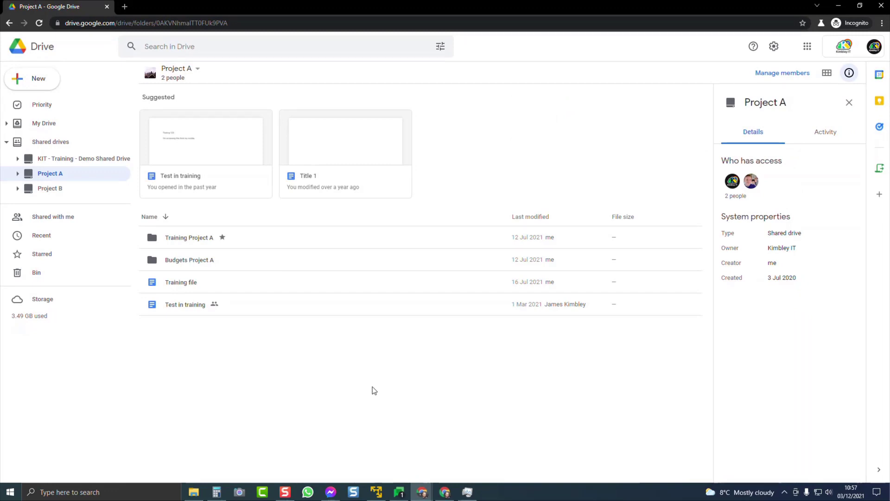
mouse_move(364, 386)
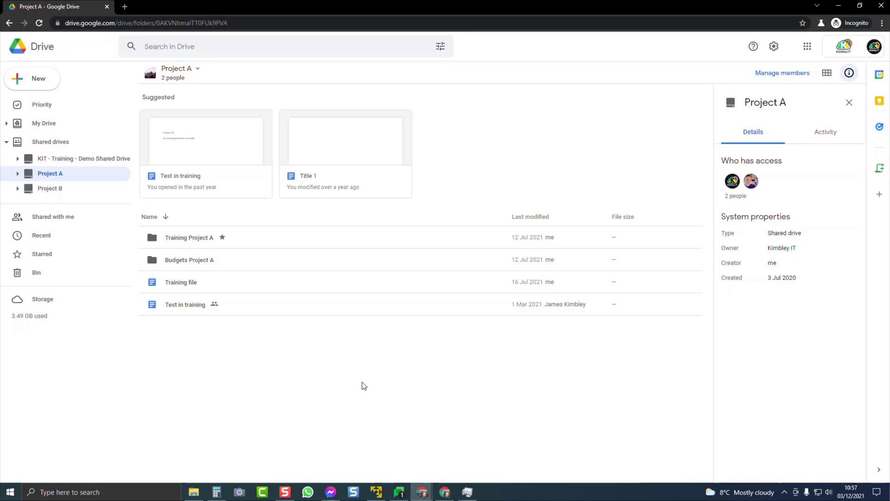
mouse_move(359, 390)
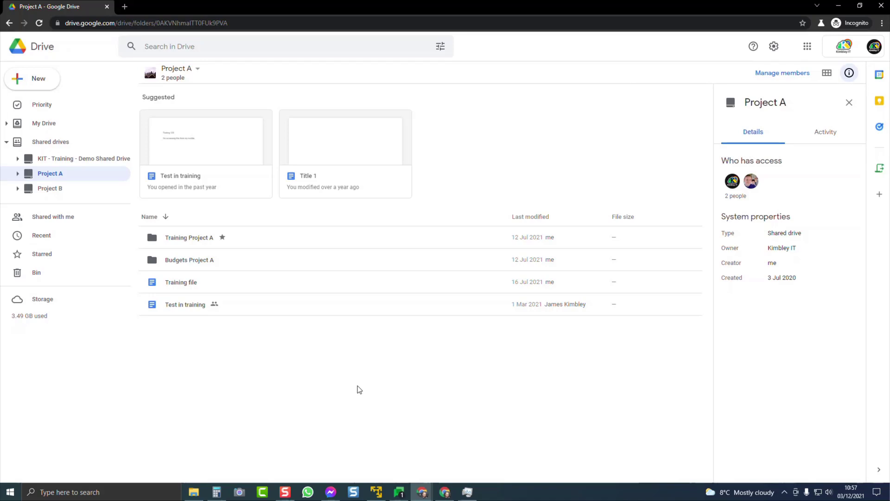
Step: Return to Project B from the sidebar, now holding only its two folders
left_click(50, 188)
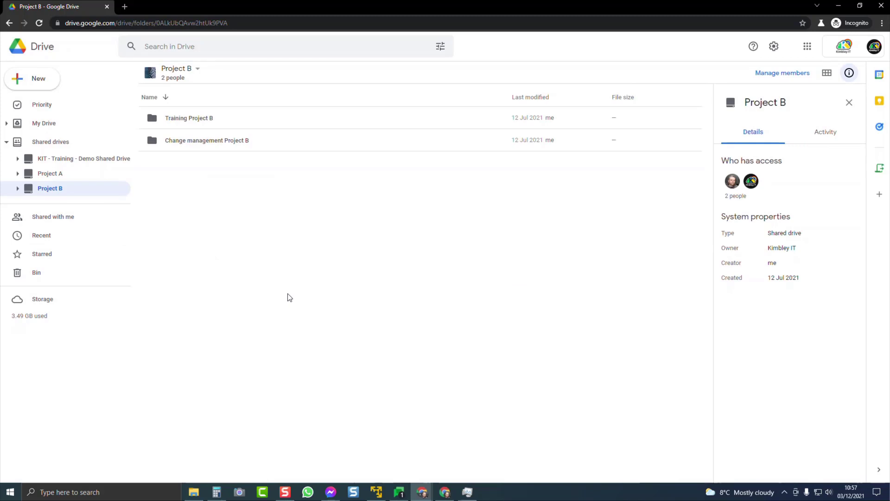
mouse_move(285, 305)
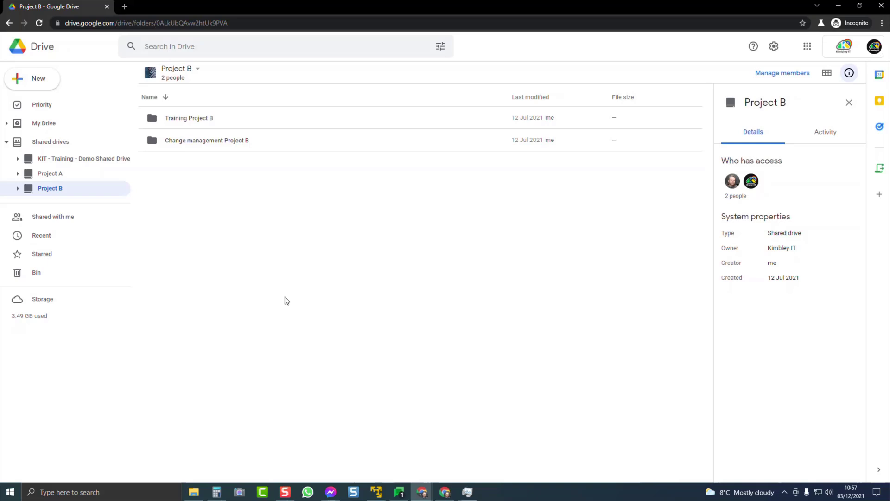
mouse_move(278, 303)
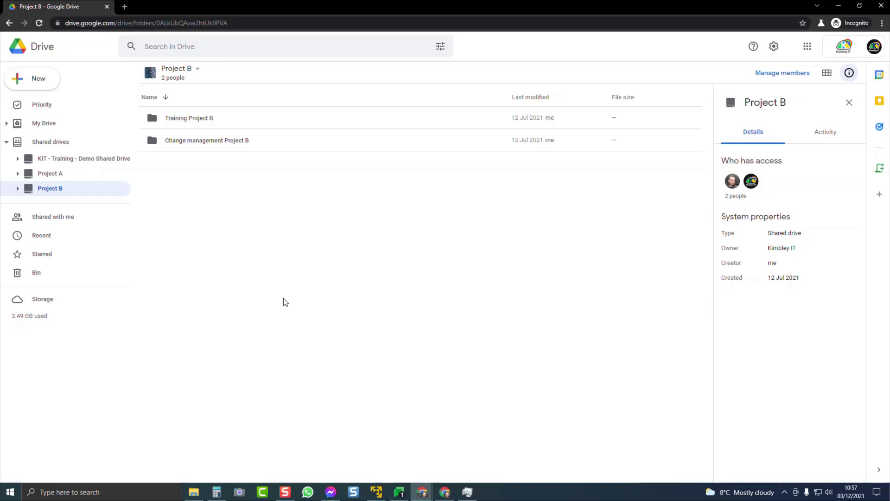
mouse_move(51, 173)
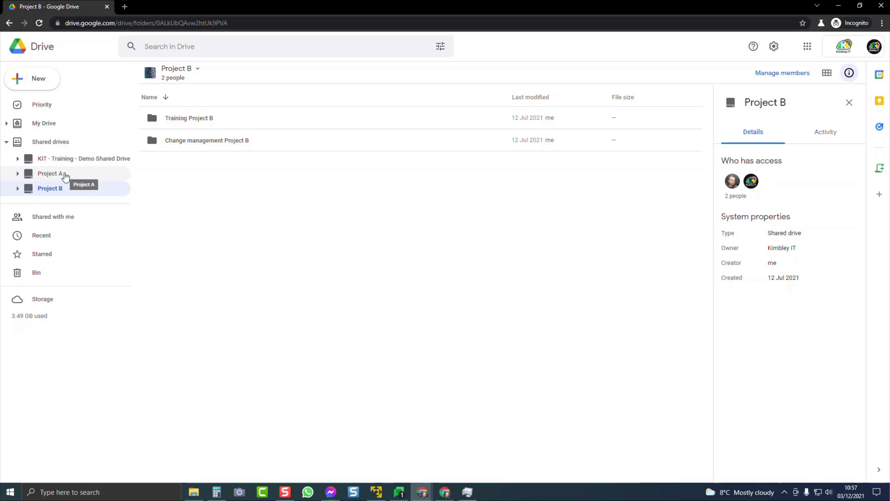
mouse_move(301, 252)
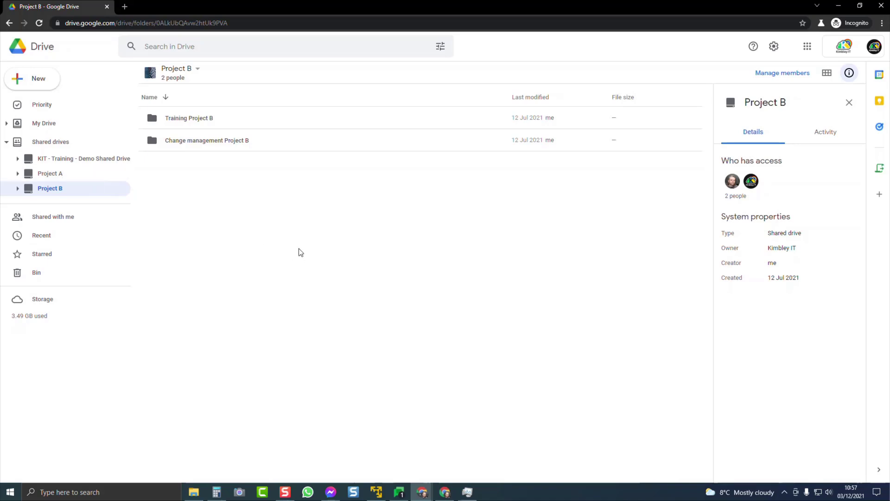
mouse_move(307, 261)
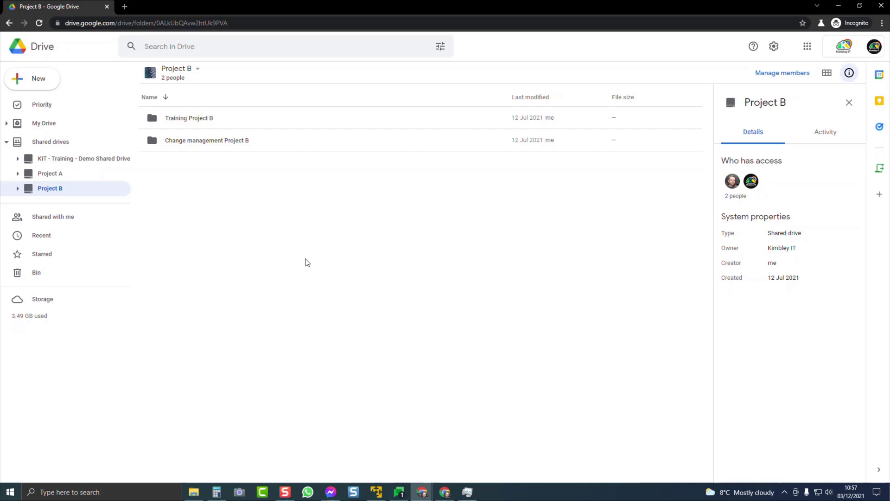
mouse_move(302, 269)
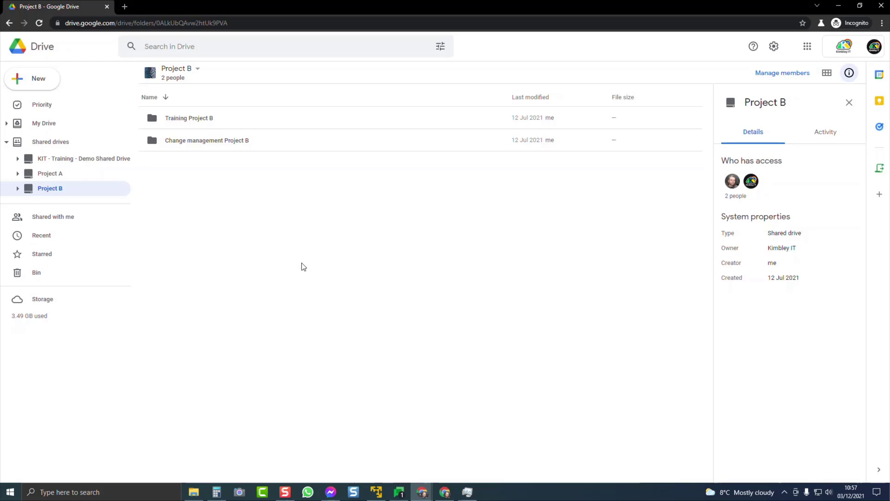
mouse_move(306, 267)
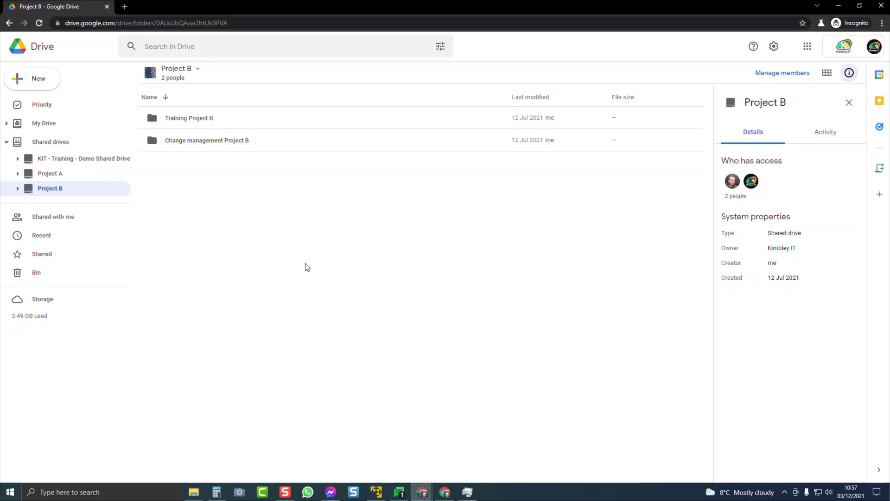
mouse_move(301, 267)
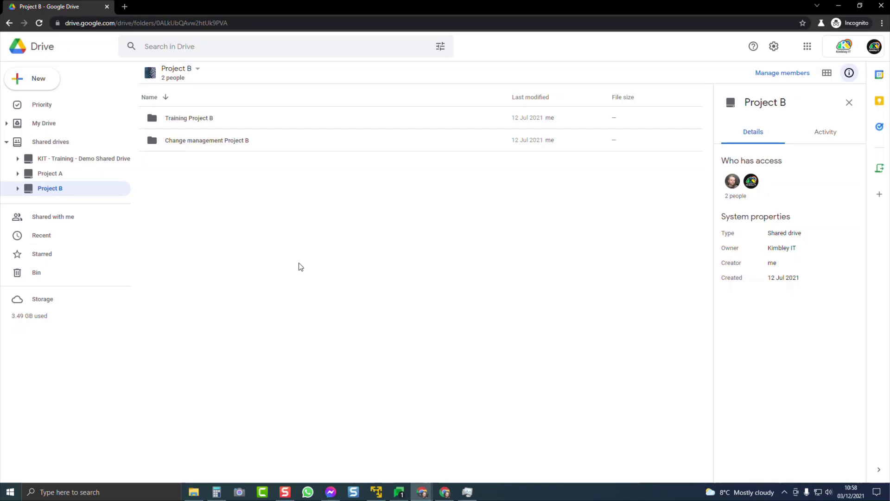
mouse_move(292, 270)
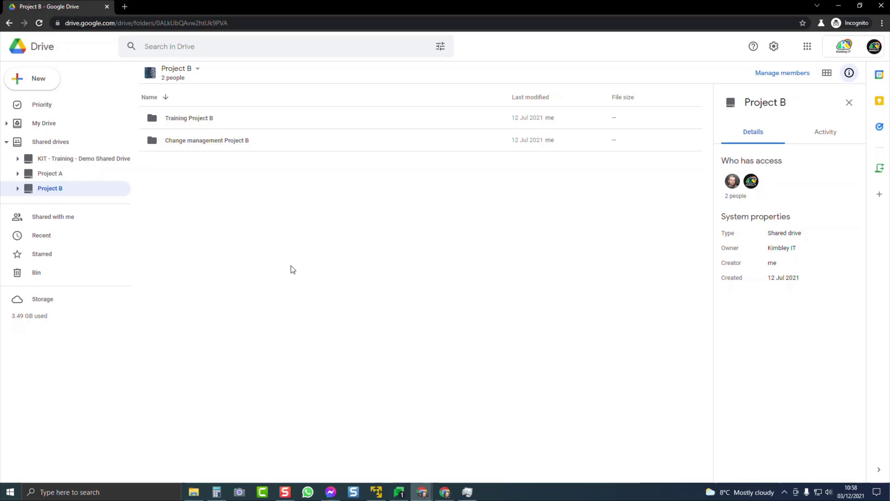
mouse_move(311, 282)
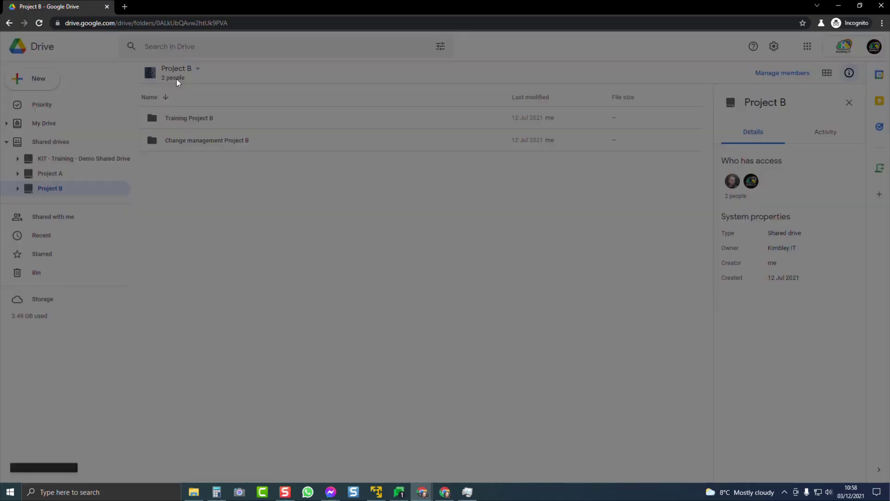
left_click(782, 73)
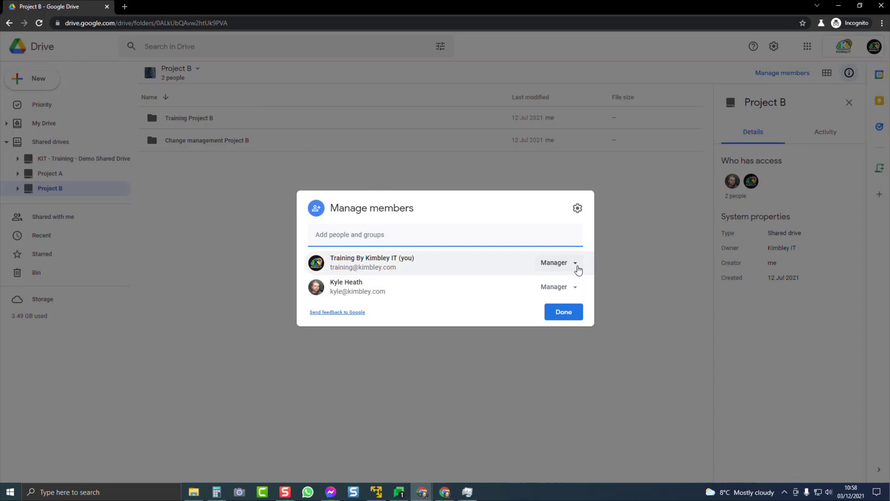
mouse_move(576, 269)
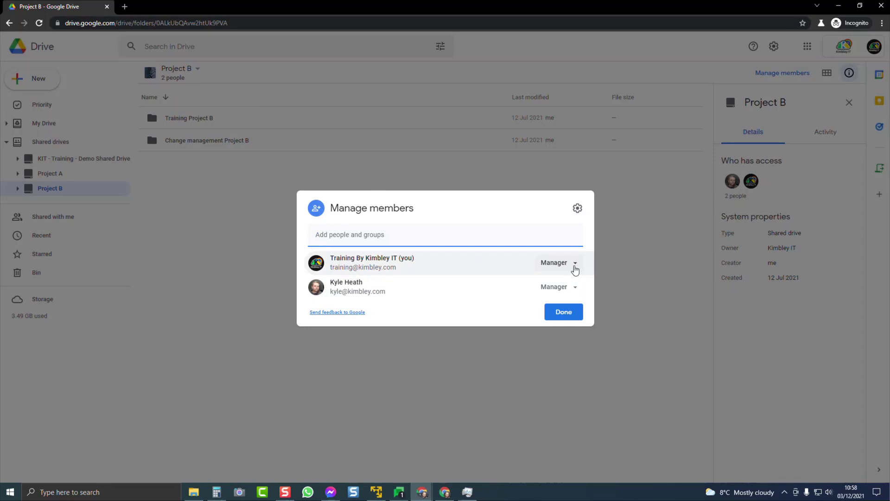